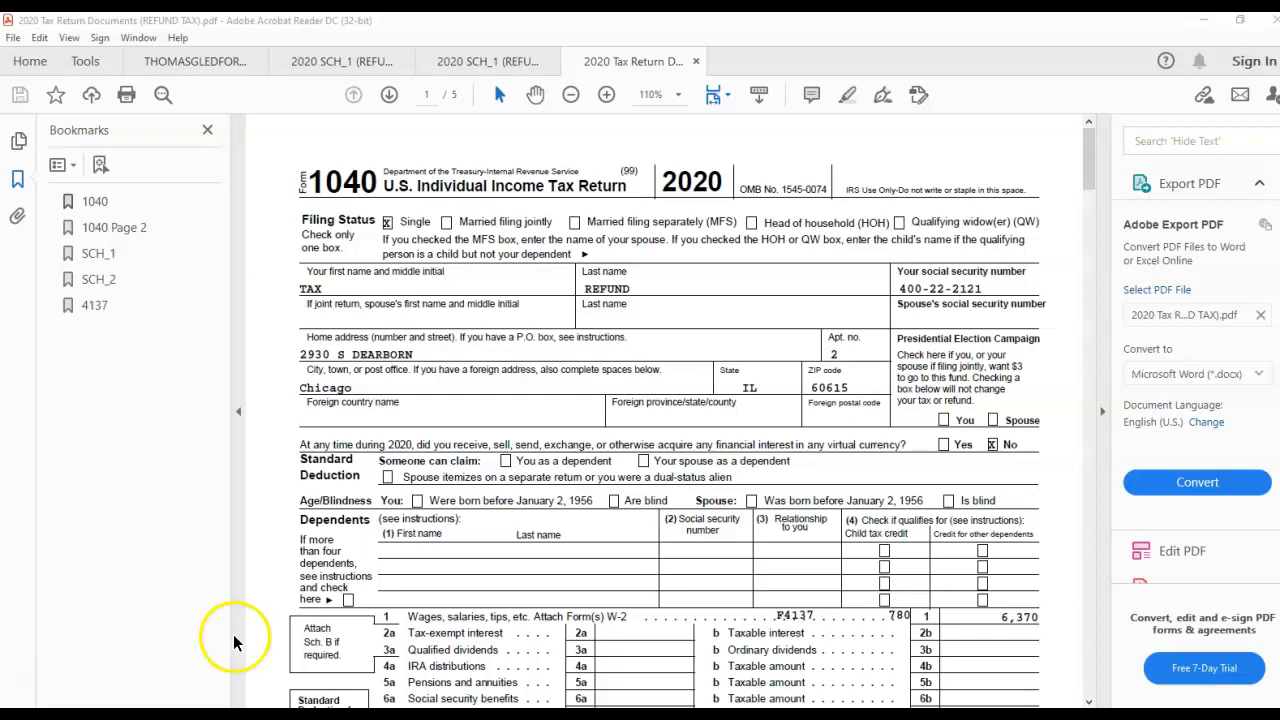
mouse_move(662, 356)
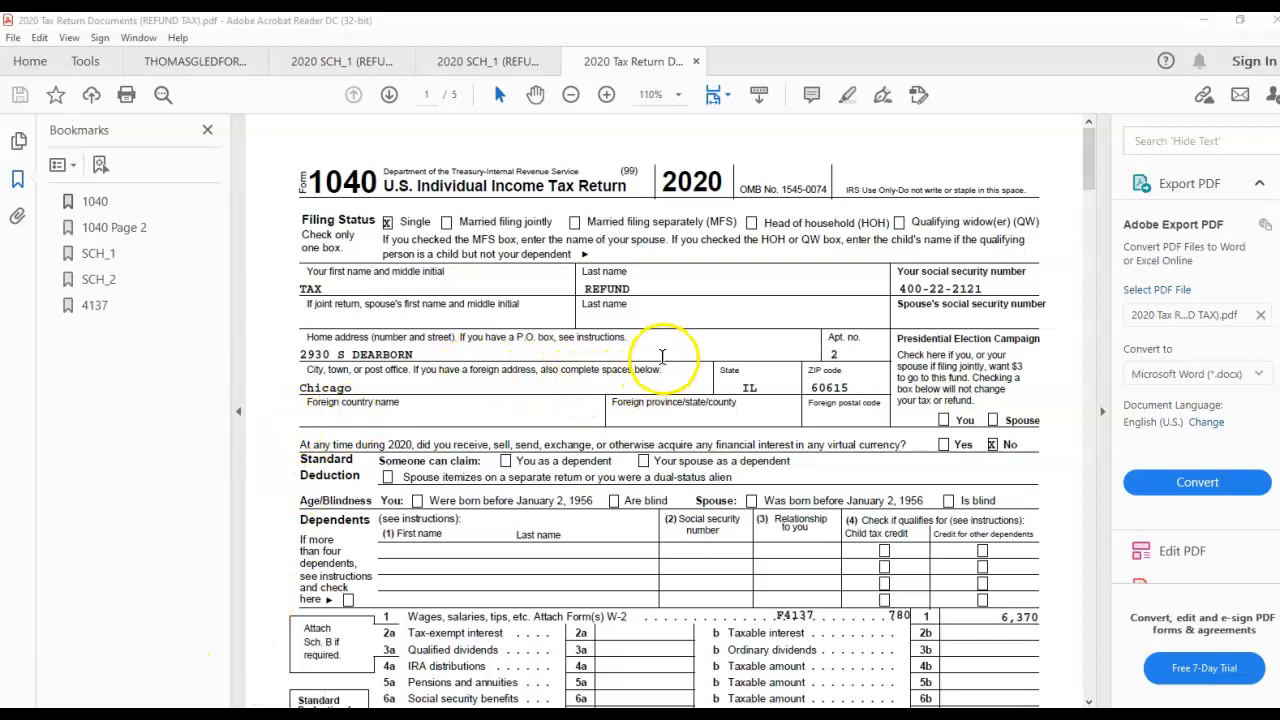
- Scroll from the Form 1040 page 1 income lines down to page 2's tax, payments and refund lines
scroll("down", 3)
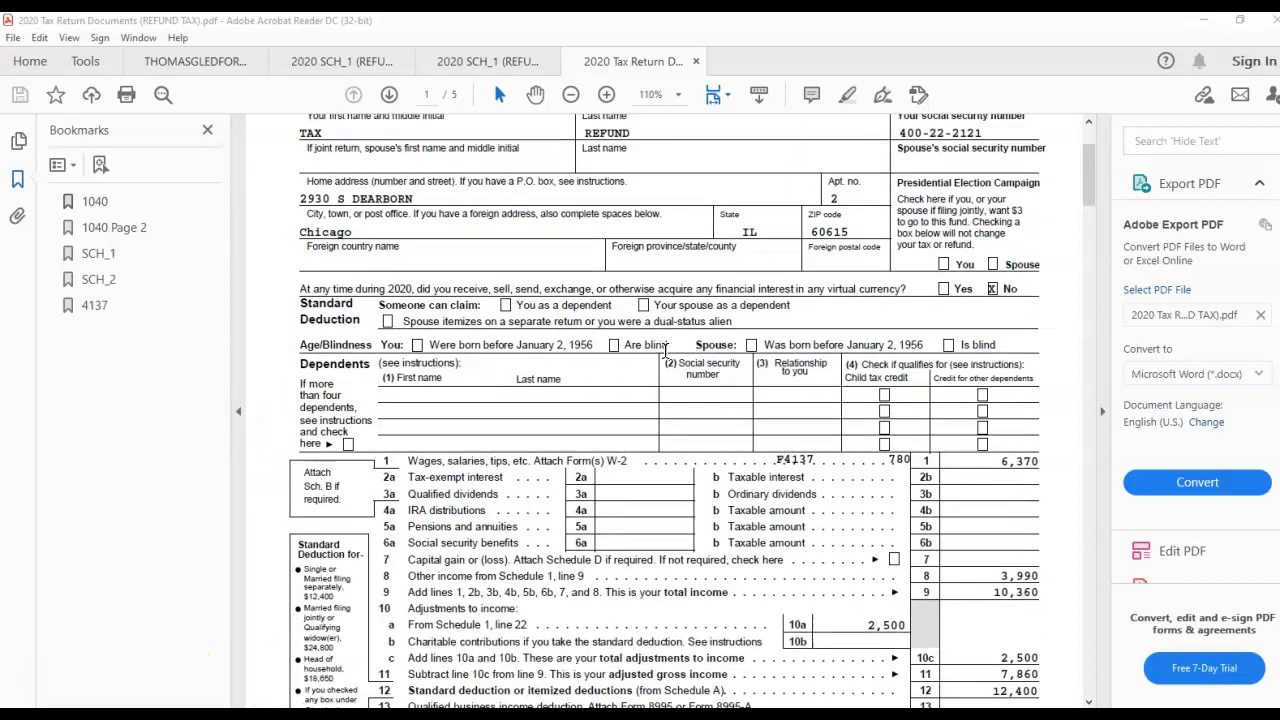
scroll("down", 3)
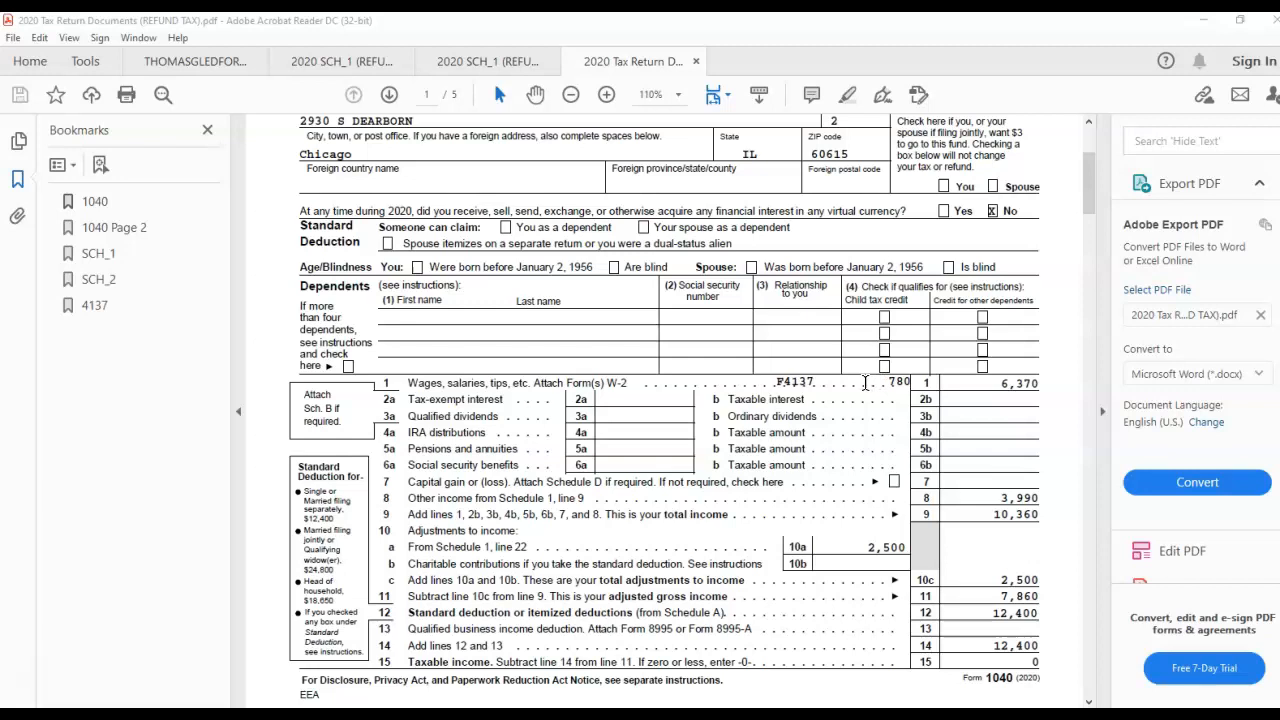
scroll("down", 3)
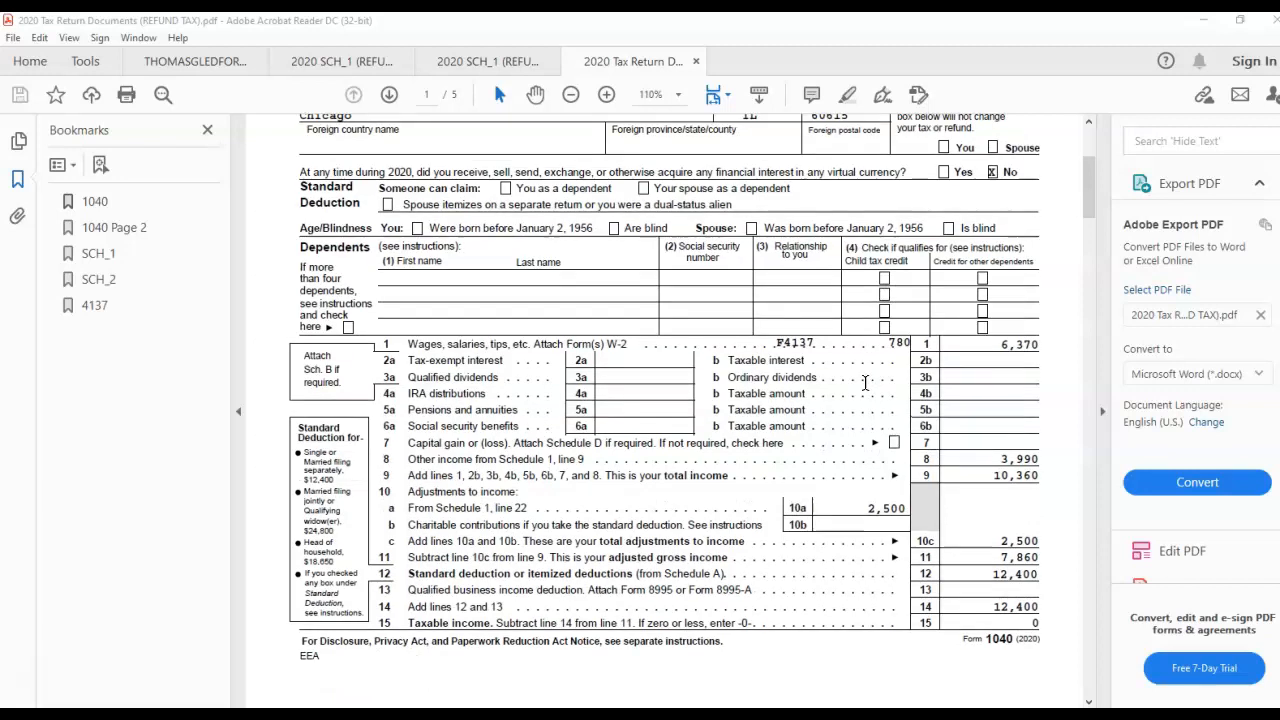
scroll("down", 3)
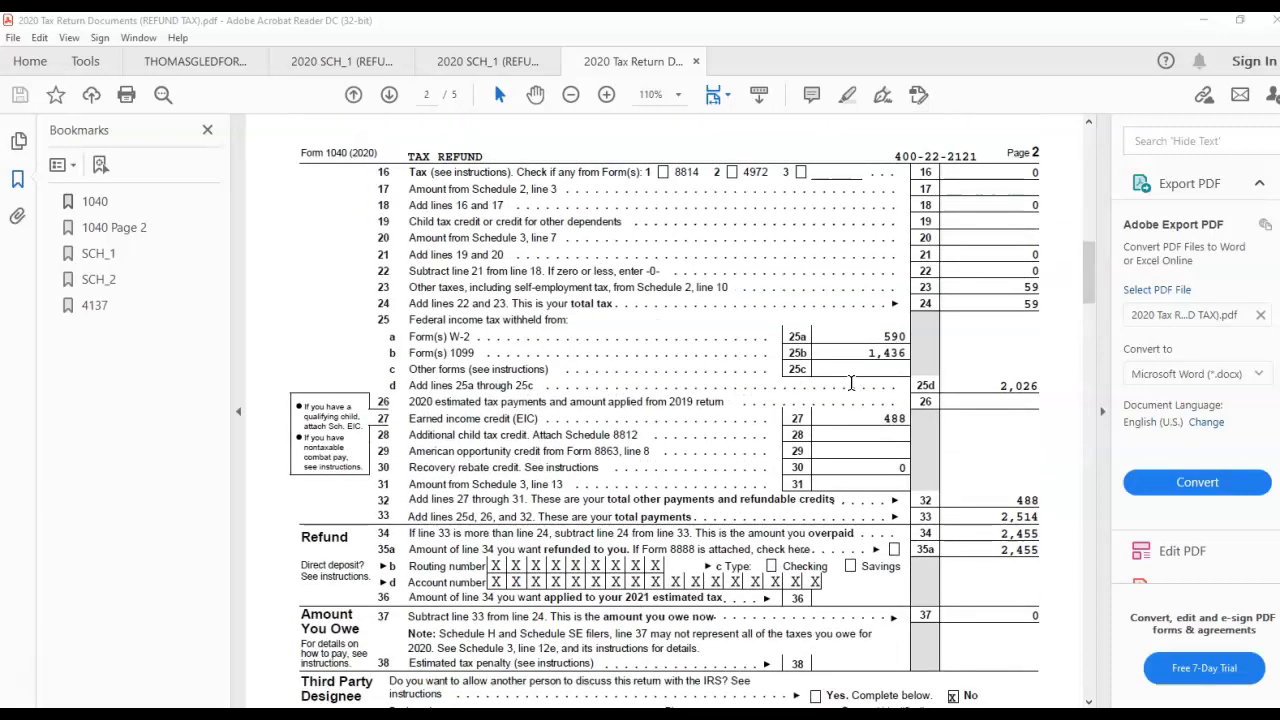
- Scroll into Schedule 1 to read Part I additional income and the Part II student loan interest deduction
scroll("down", 3)
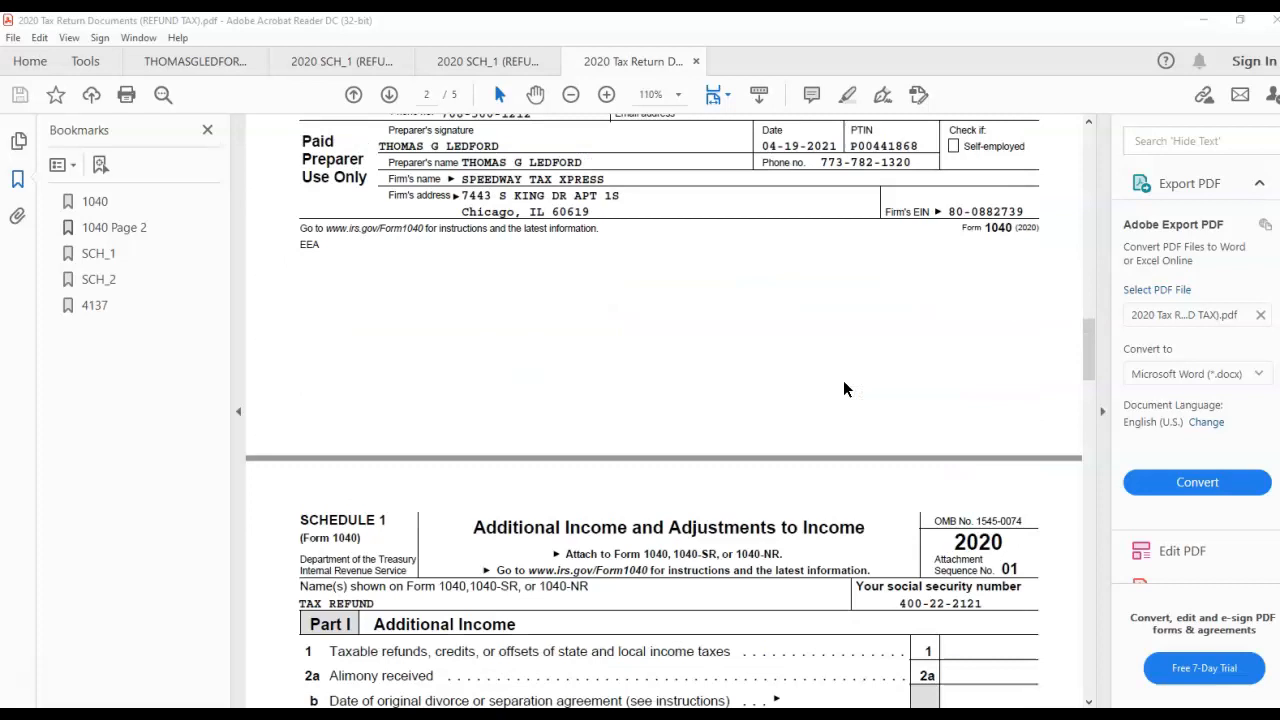
scroll("down", 3)
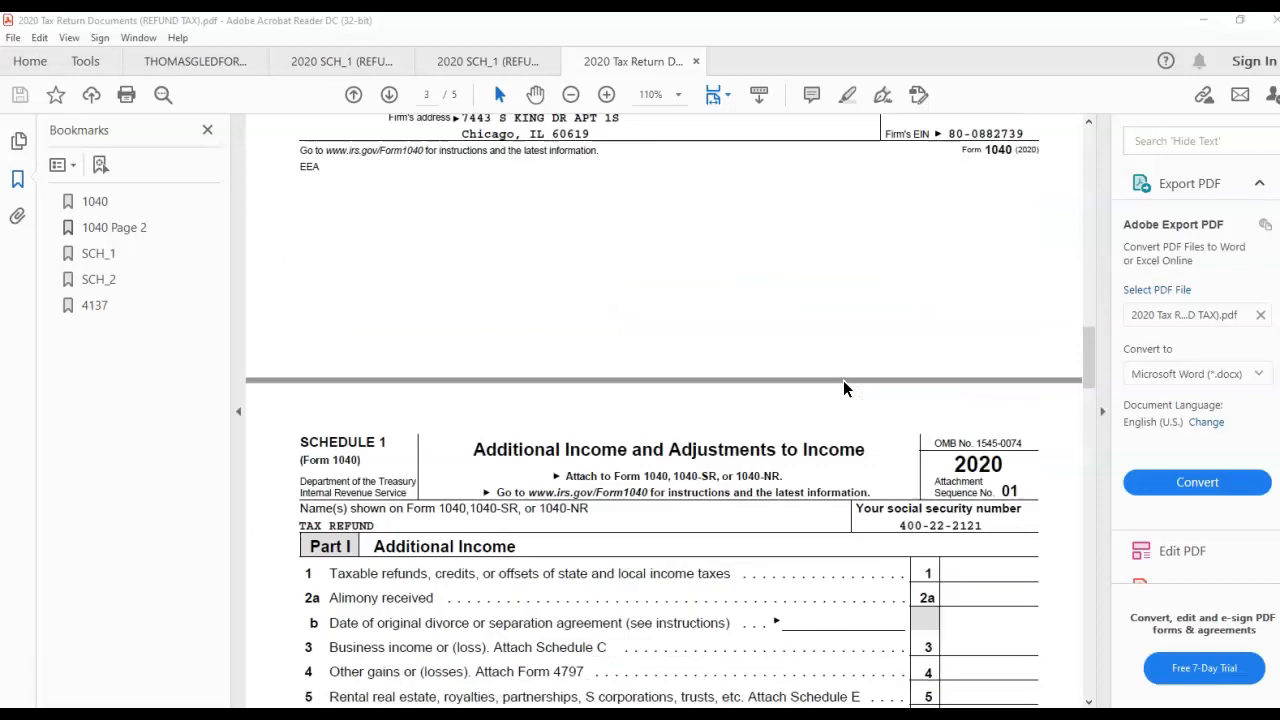
scroll("down", 3)
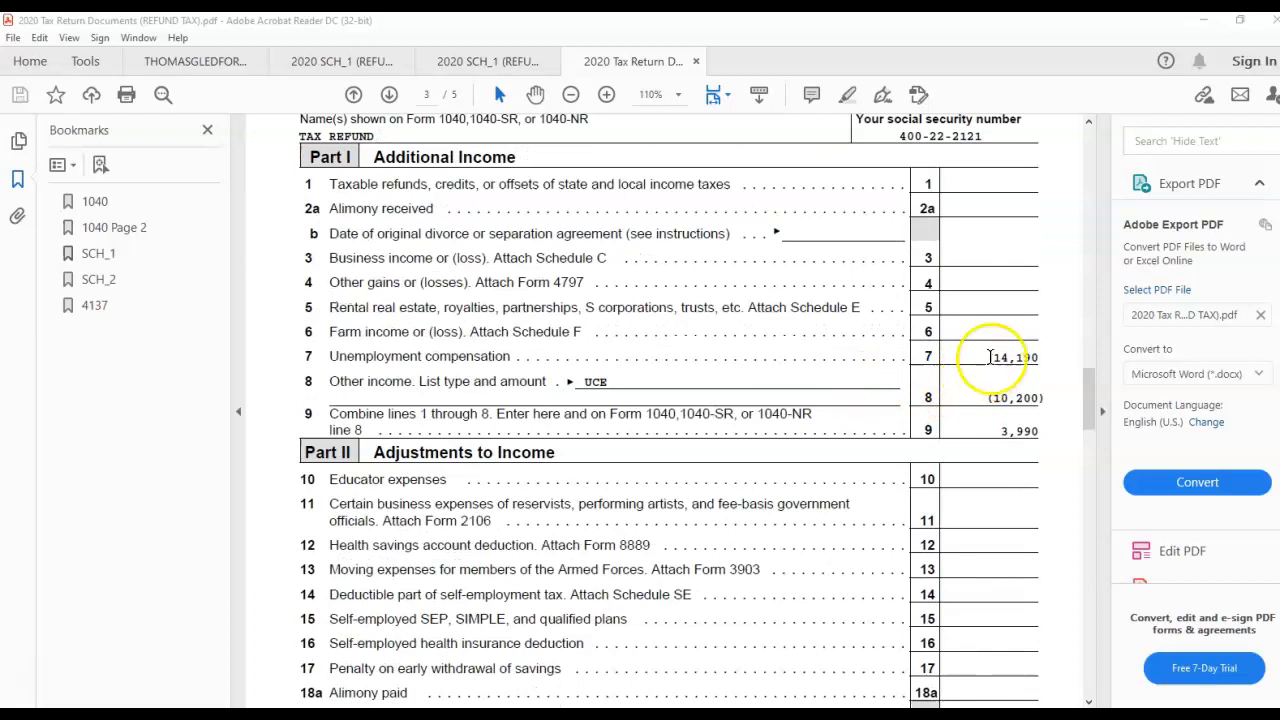
mouse_move(680, 390)
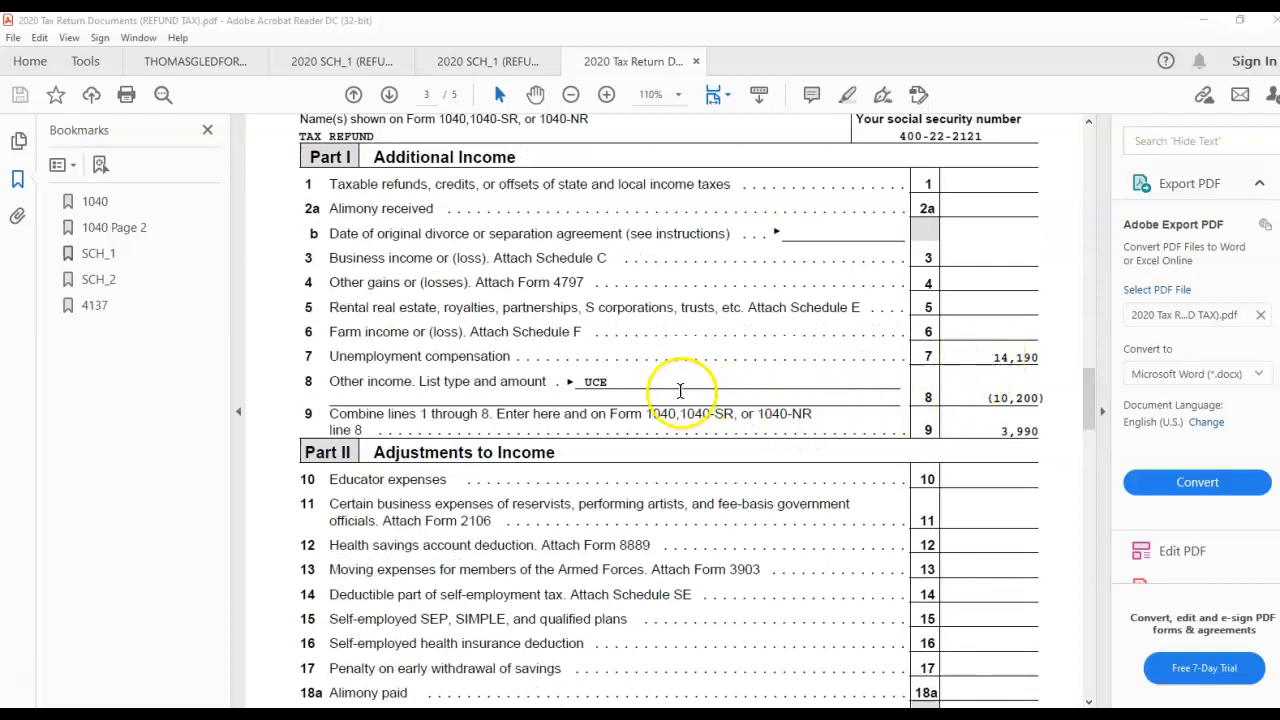
mouse_move(730, 390)
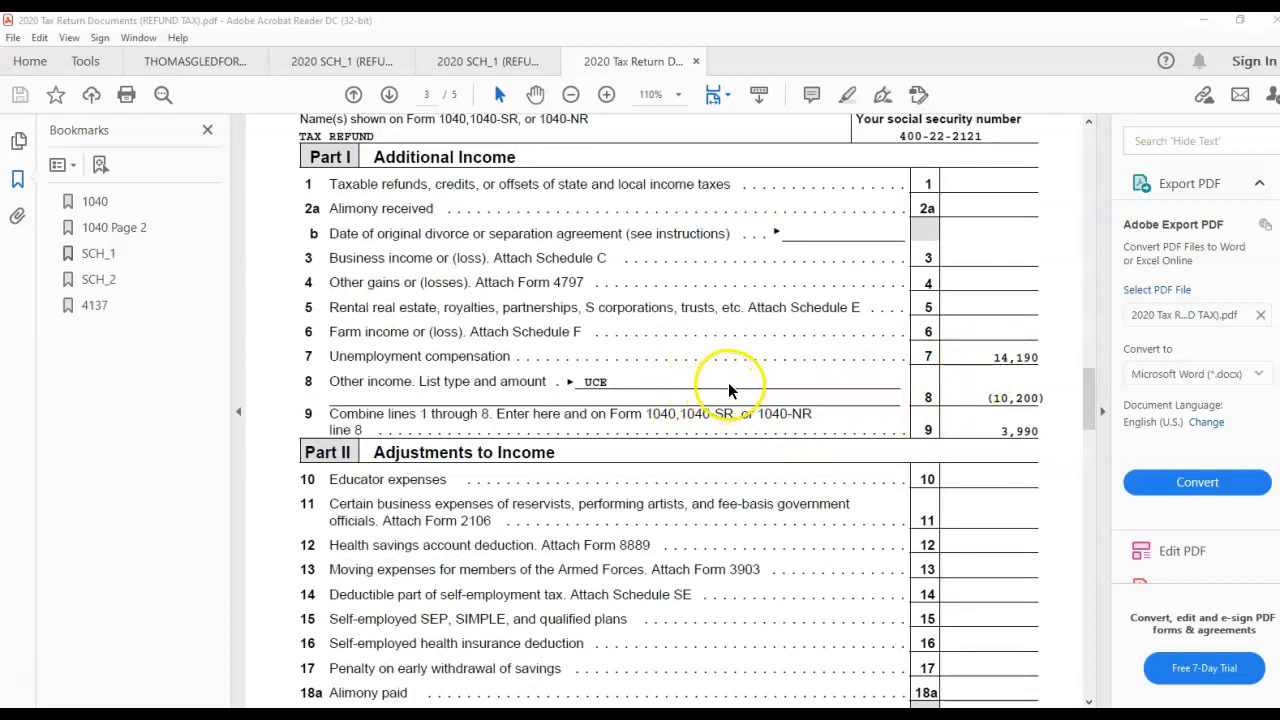
mouse_move(760, 390)
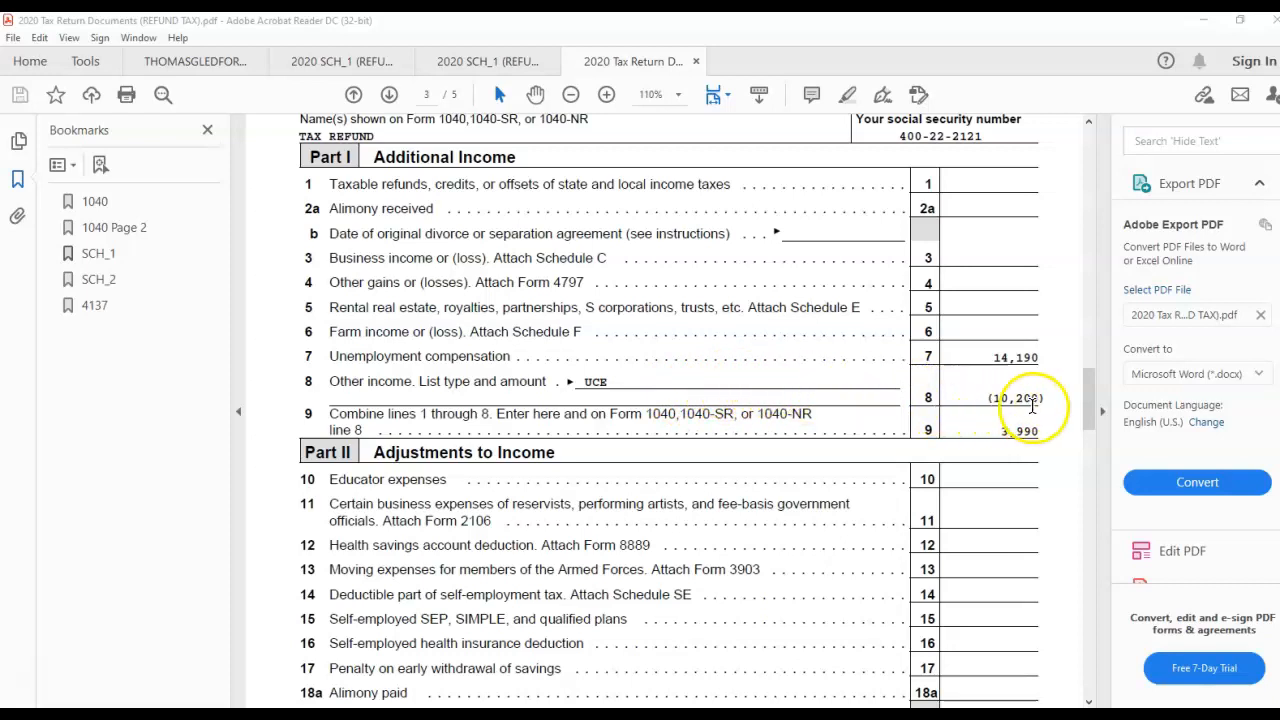
mouse_move(1032, 444)
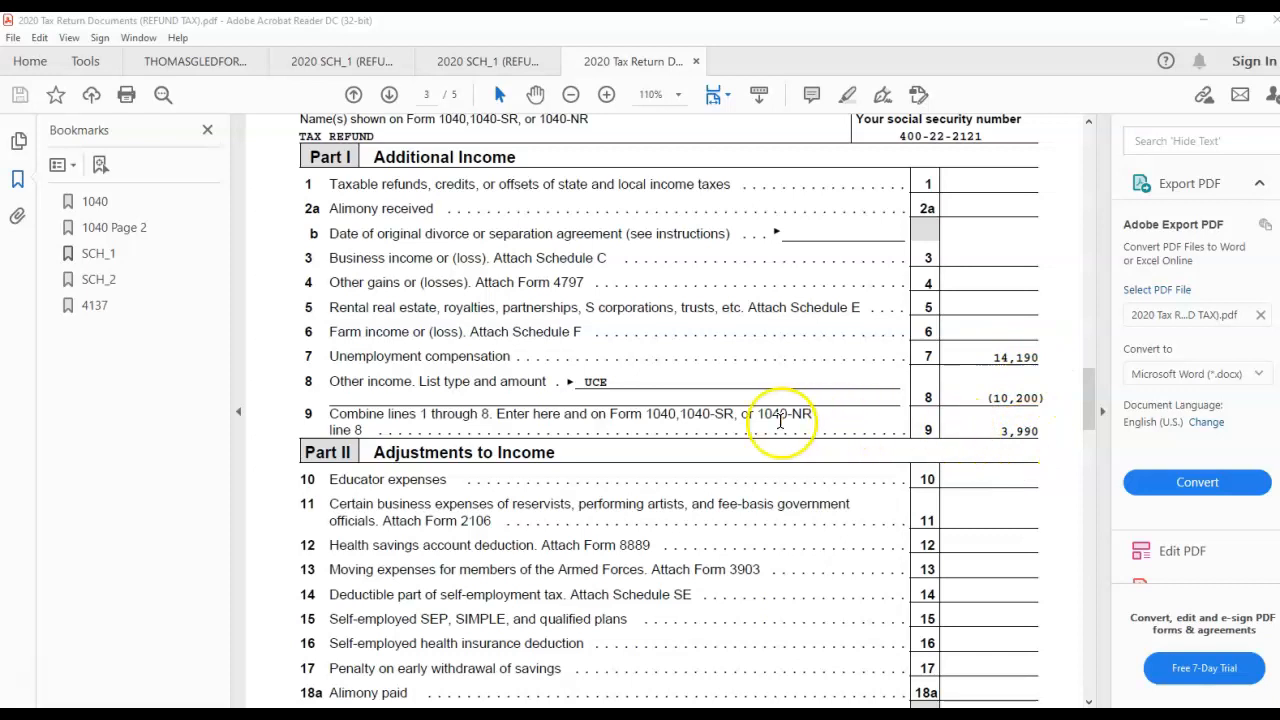
scroll("down", 3)
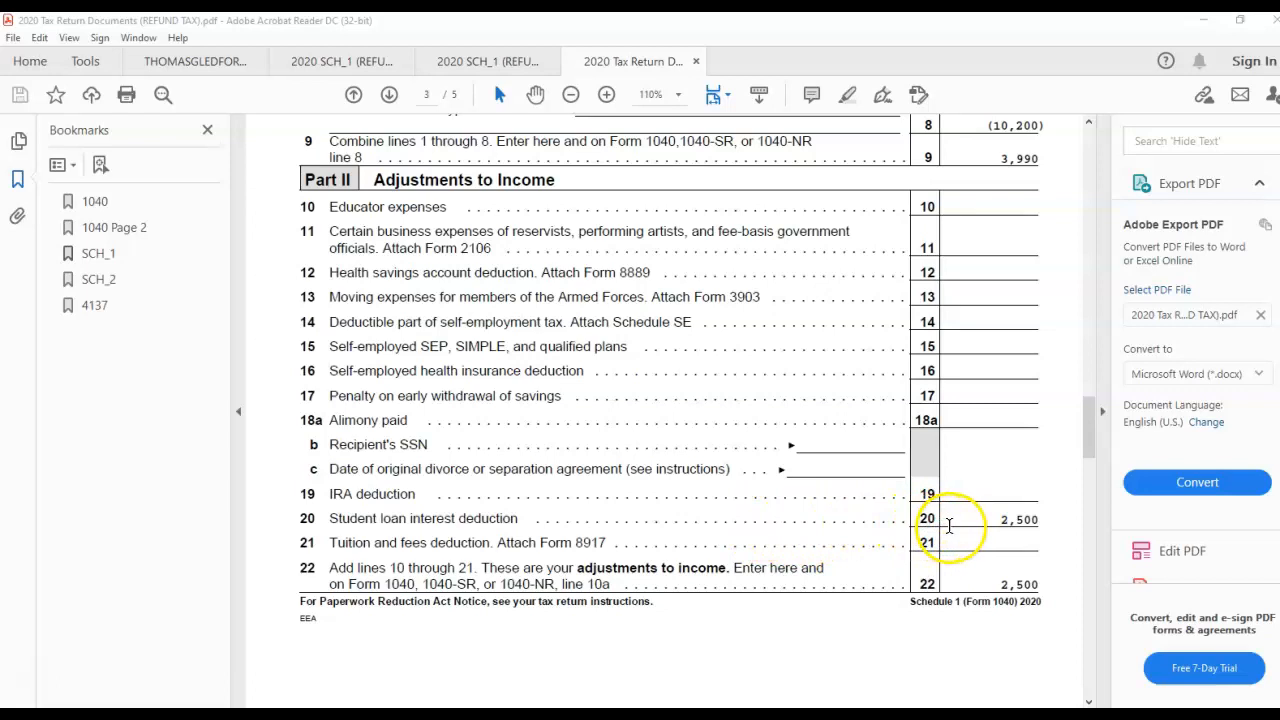
mouse_move(704, 516)
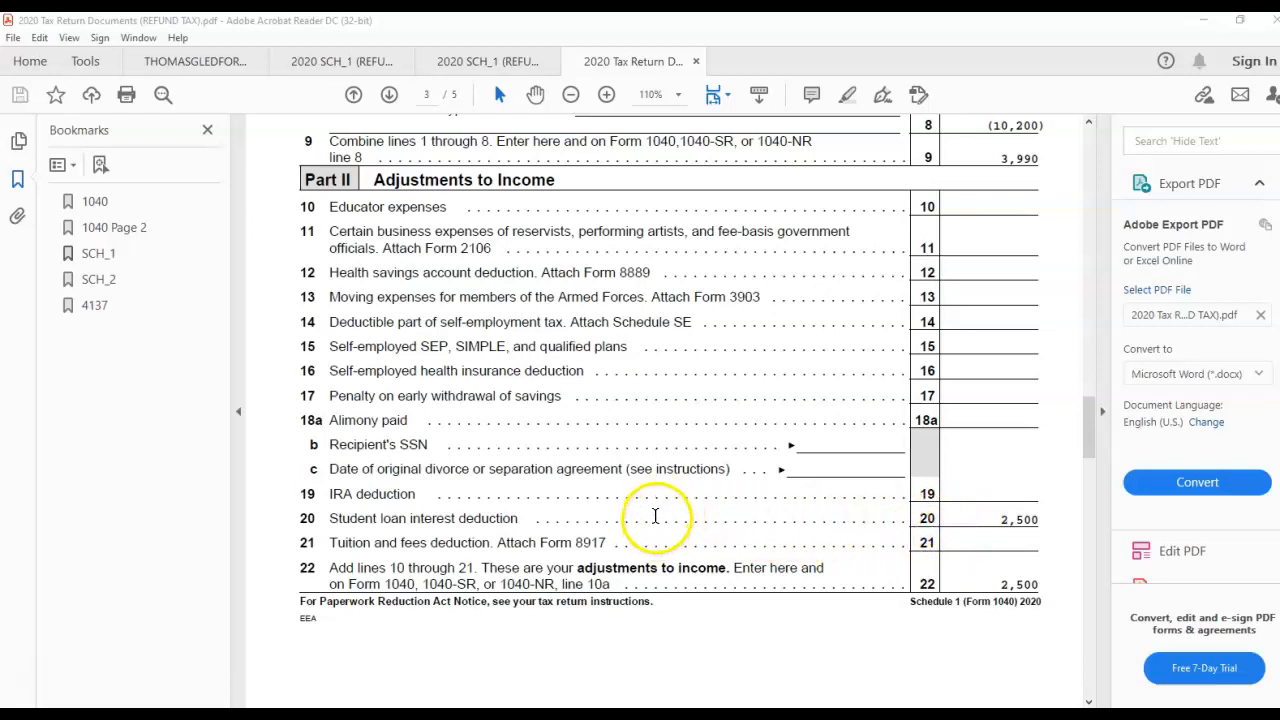
- Scroll through Schedule 2's Tax and Other Taxes parts toward Form 4137 on page 5
scroll("down", 3)
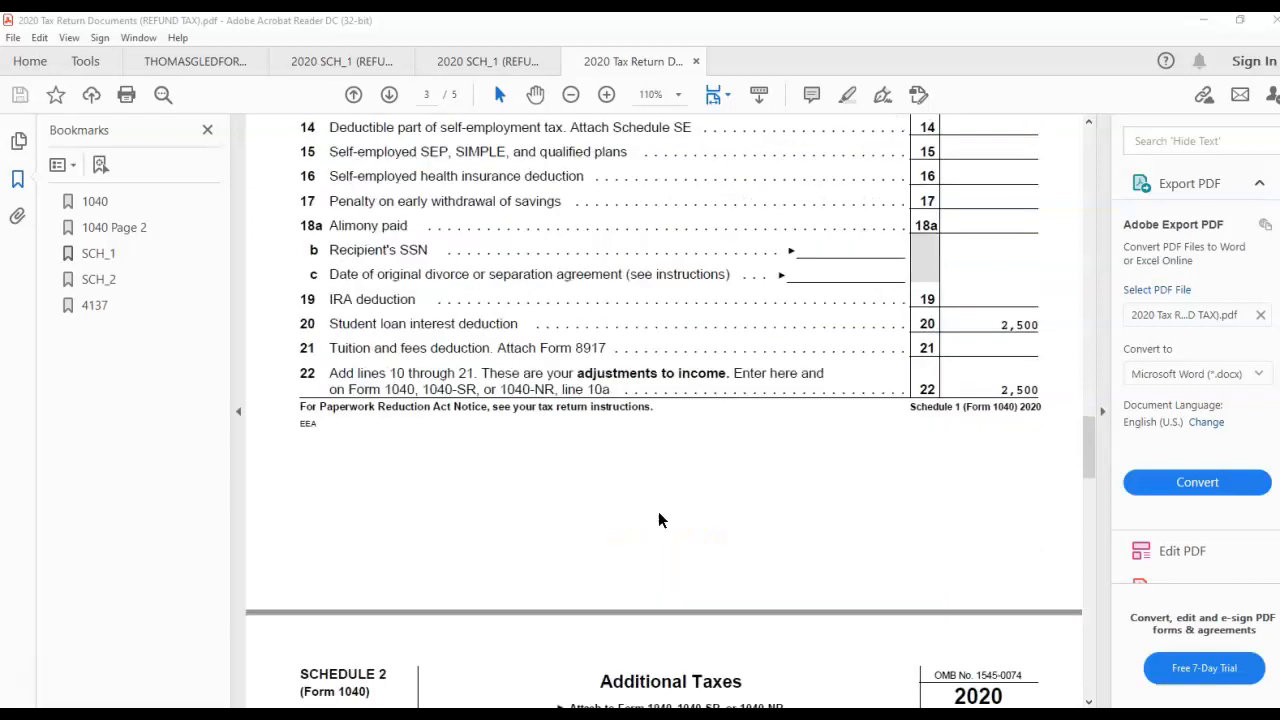
scroll("down", 3)
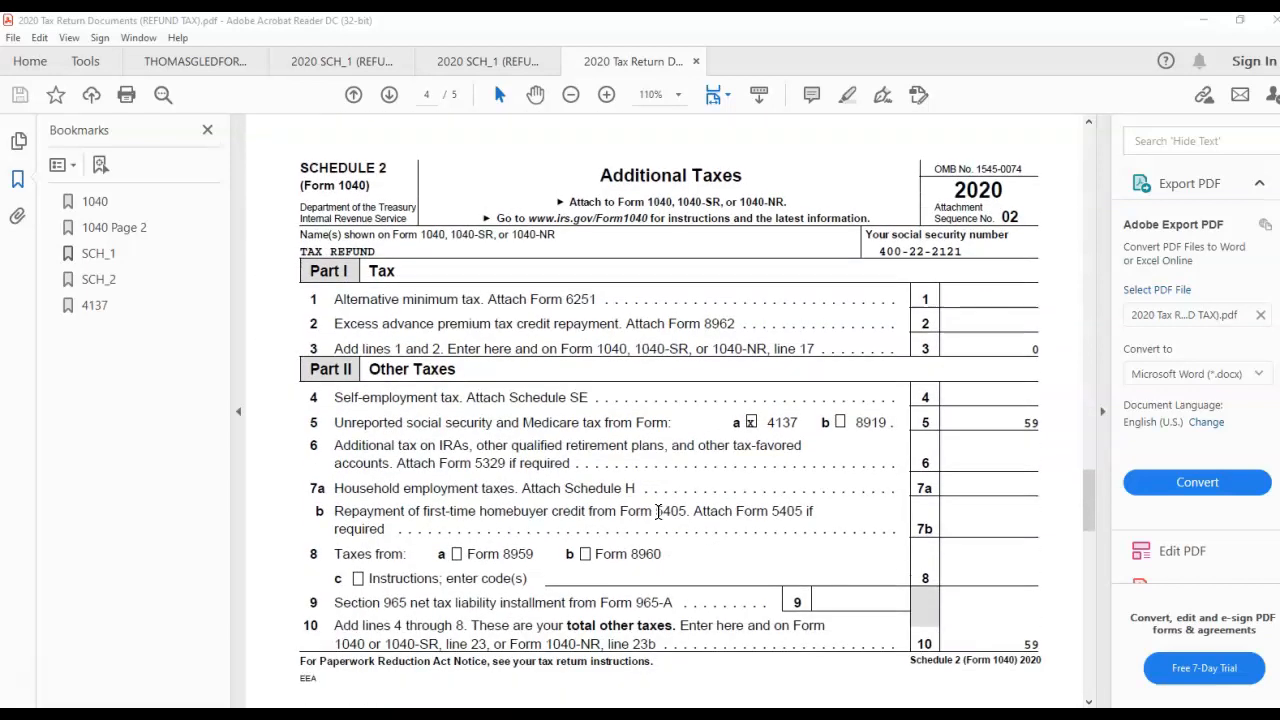
scroll("down", 3)
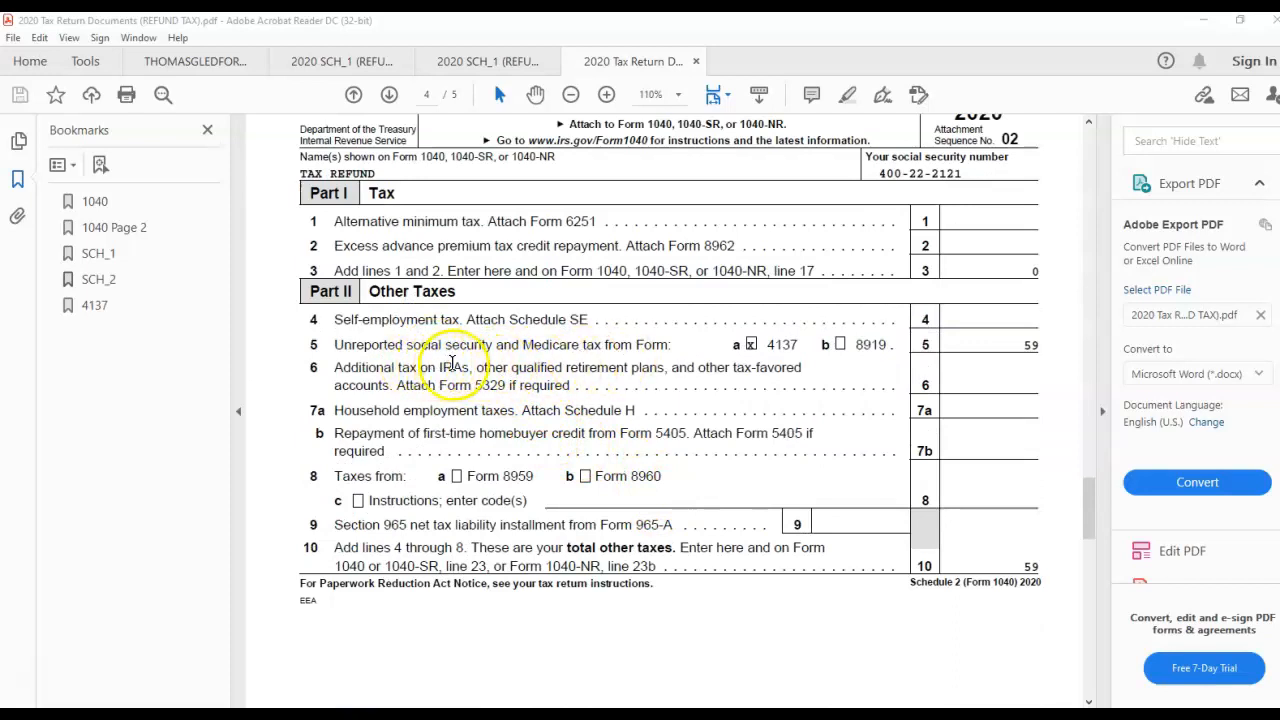
mouse_move(610, 362)
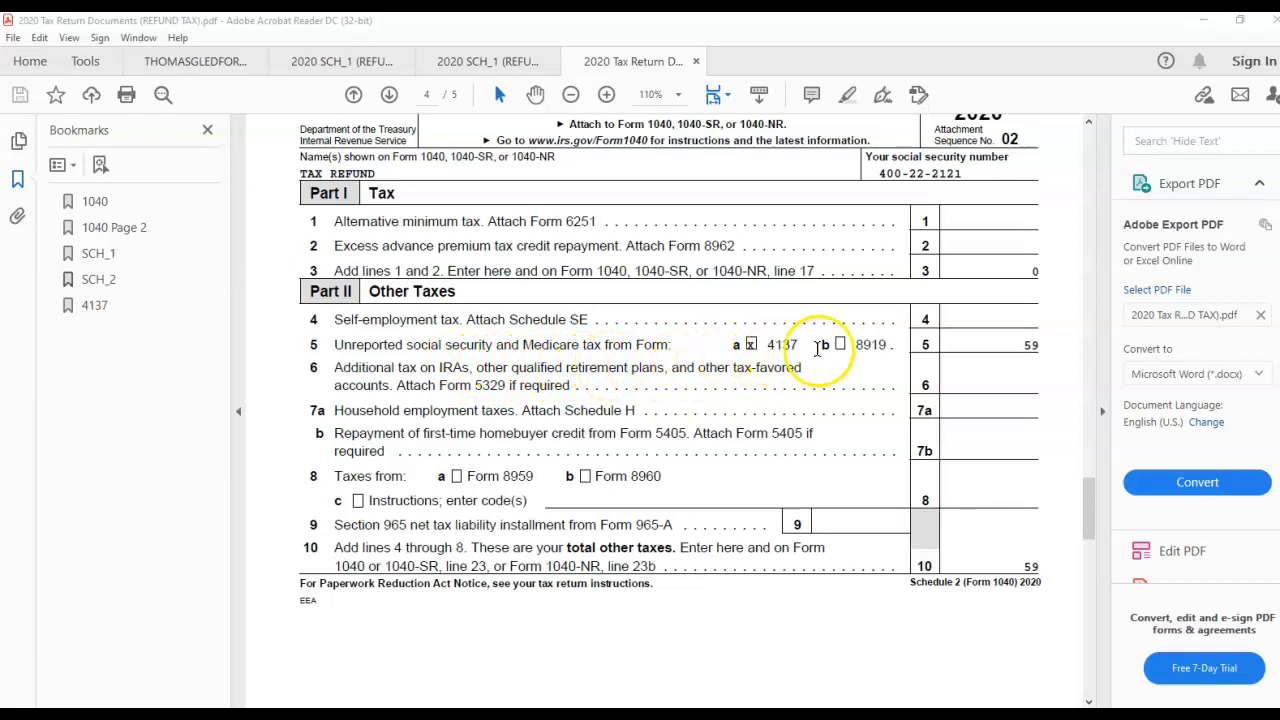
mouse_move(696, 418)
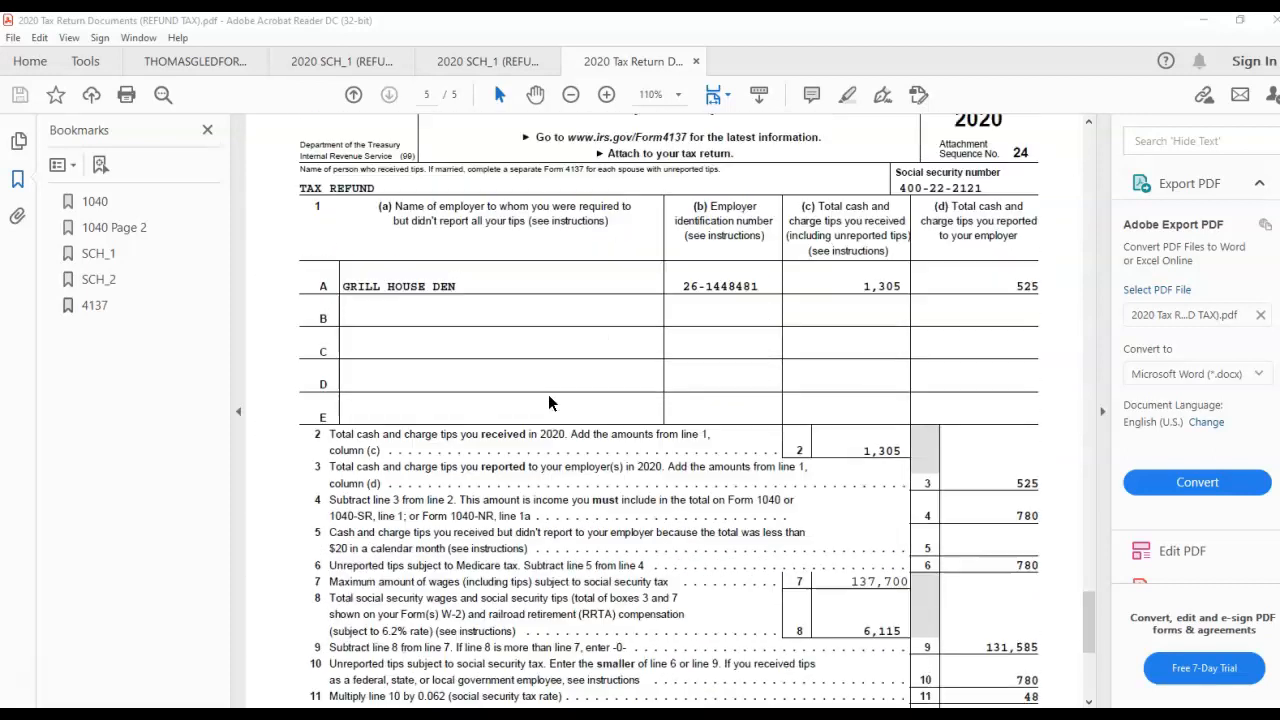
- Scroll over the Form 4137 tip income details, then jump back to Form 1040 page 1 via its bookmark
scroll("down", 3)
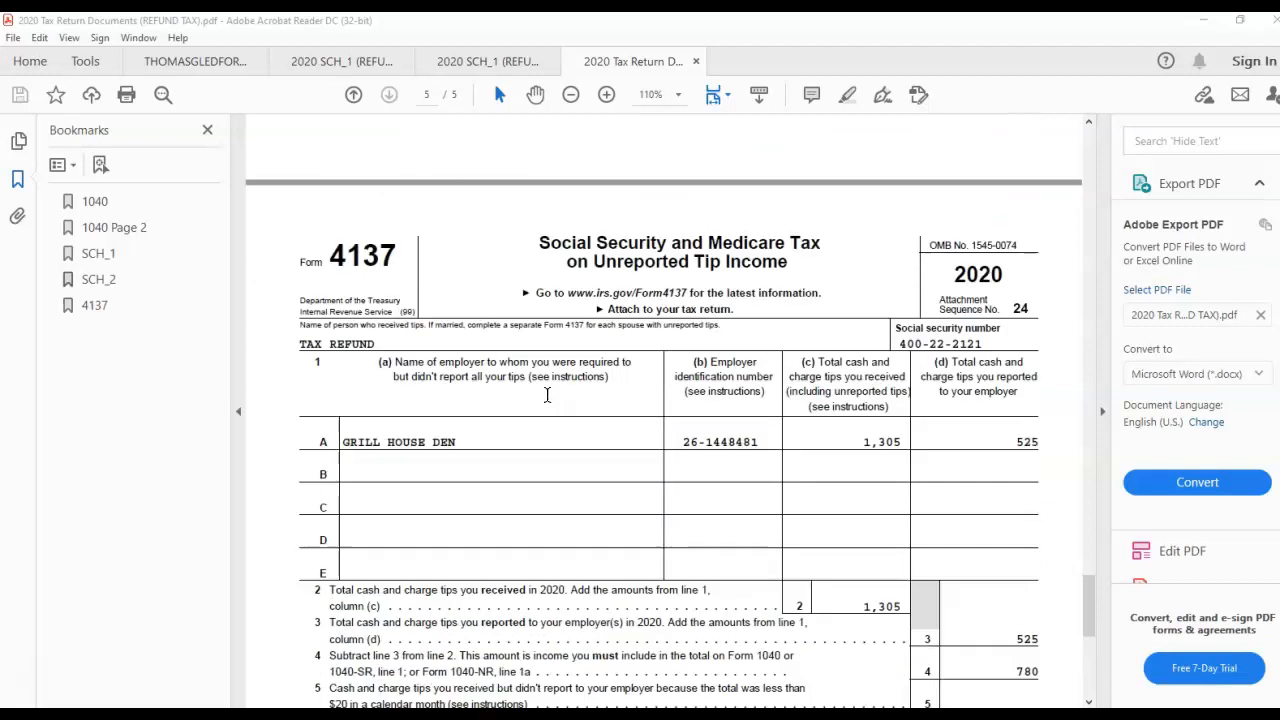
scroll("down", 3)
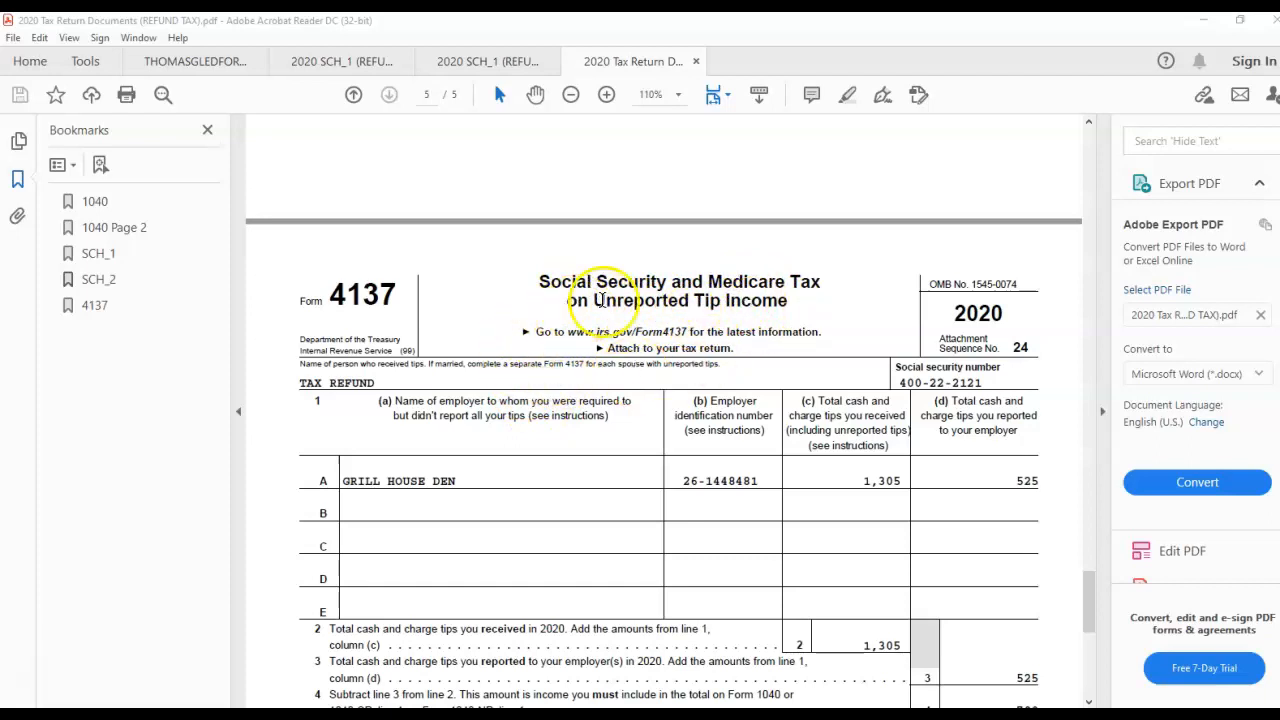
mouse_move(576, 444)
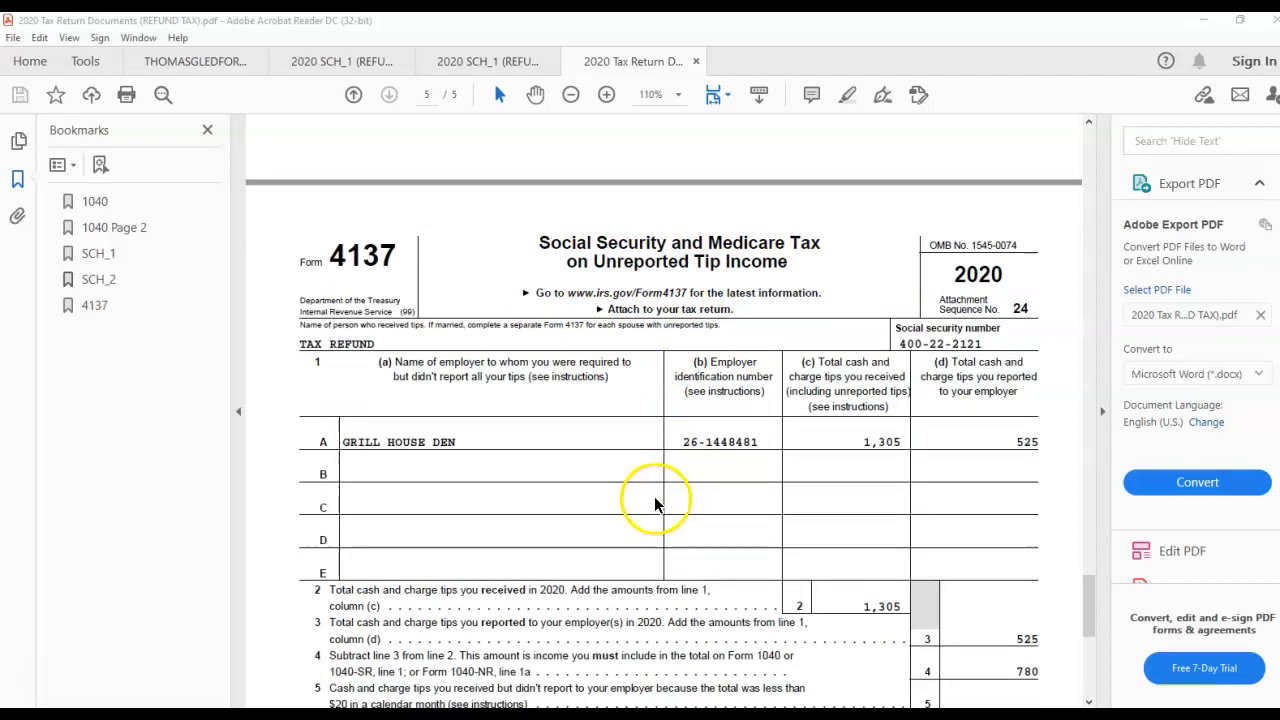
scroll("down", 3)
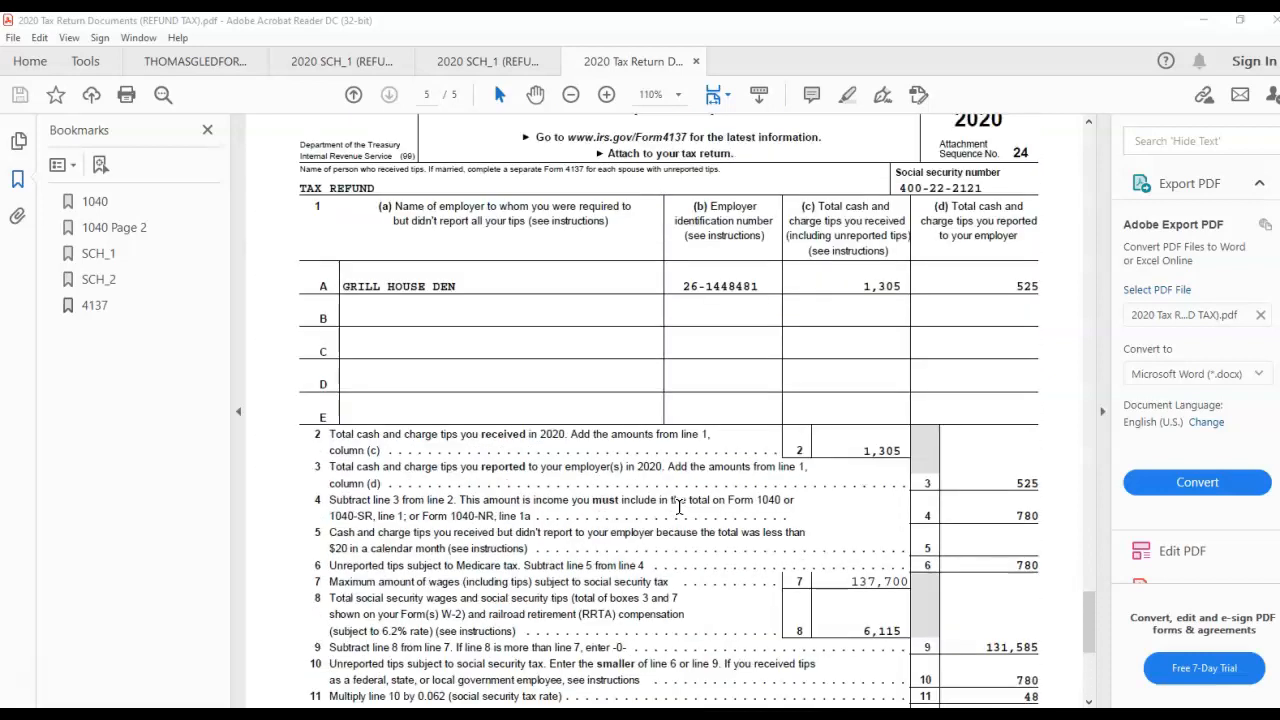
left_click(352, 94)
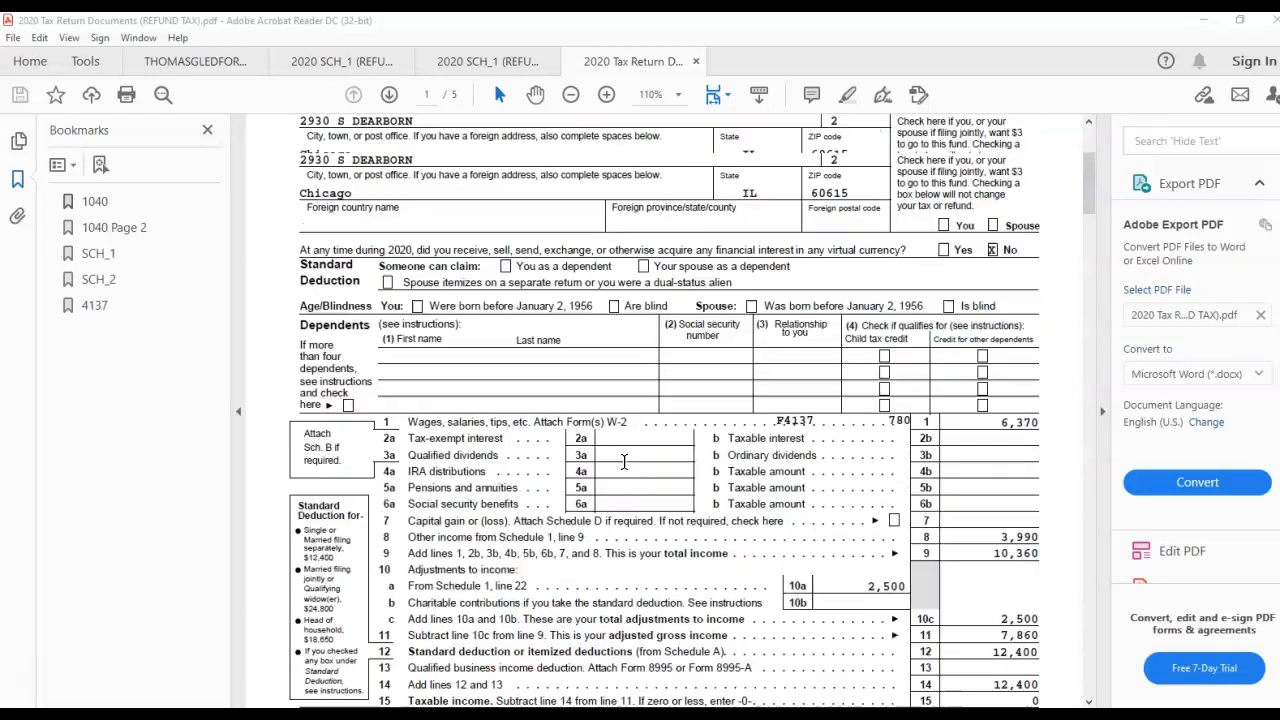
scroll("up", 3)
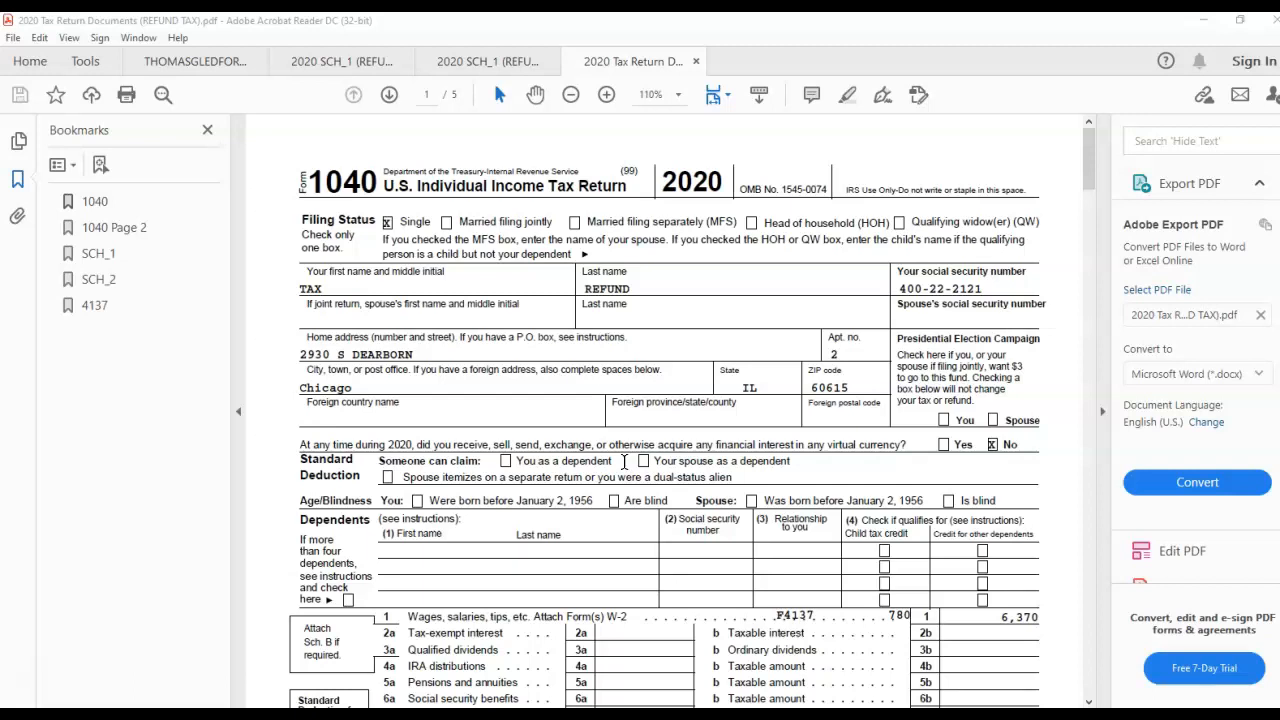
mouse_move(622, 464)
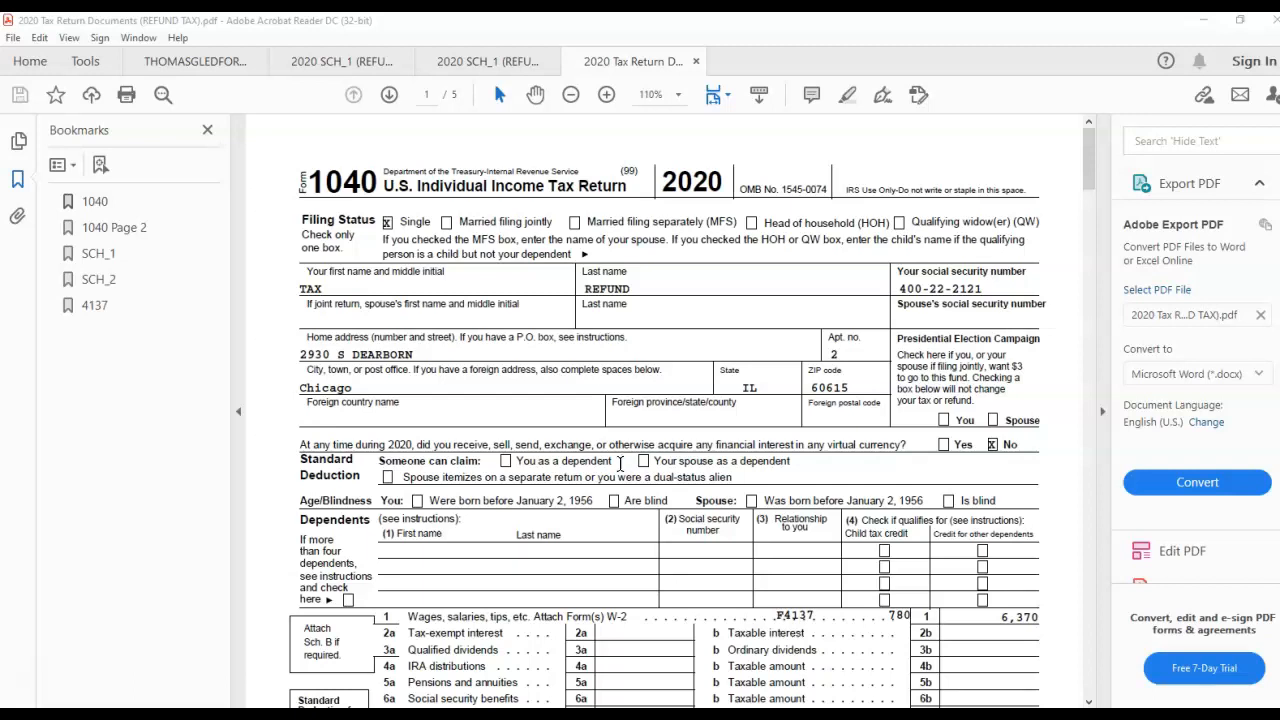